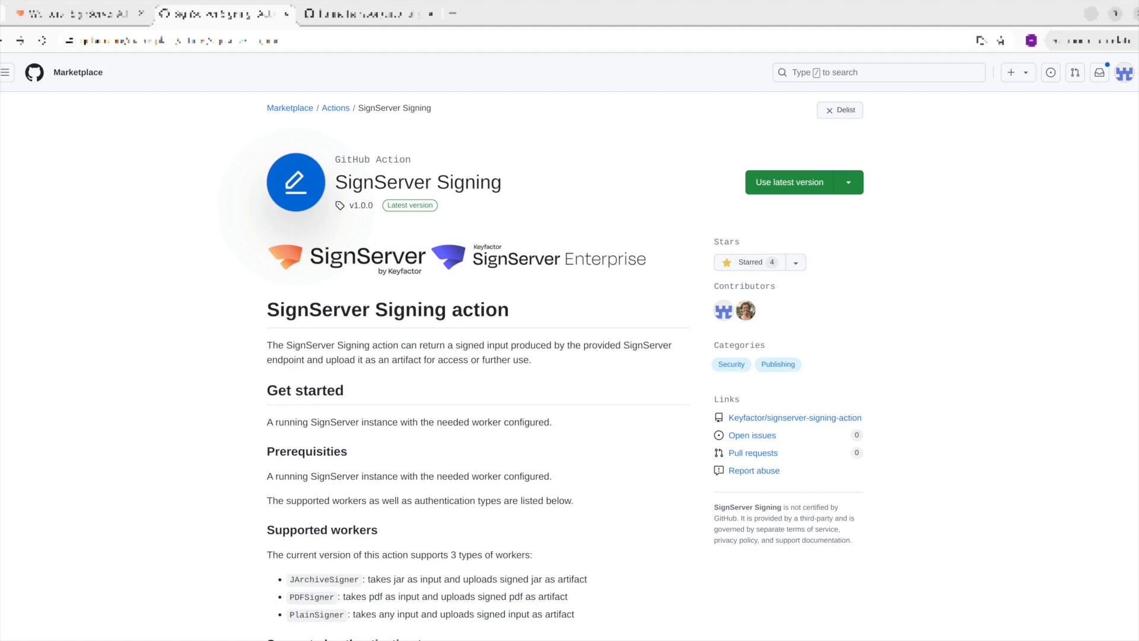
From the Marketplace page, go to the Keyfactor/signserver-signing-action repository and skim its README
{"action": "scroll", "scroll_direction": "down", "scroll_amount": 3}
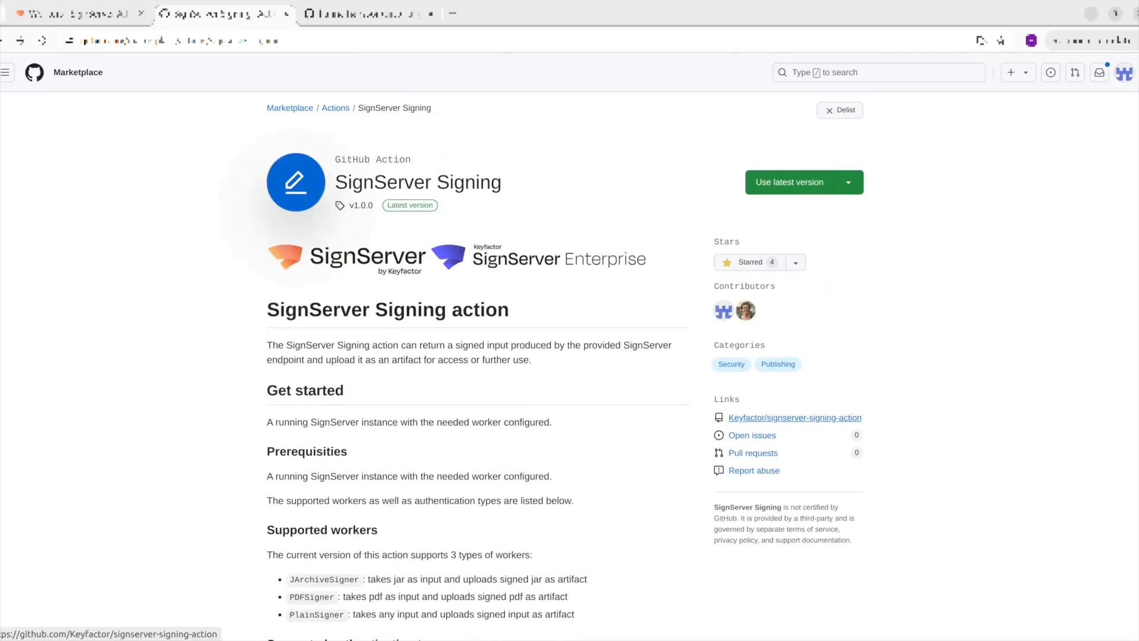
{"action": "left_click", "coordinate": [795, 416]}
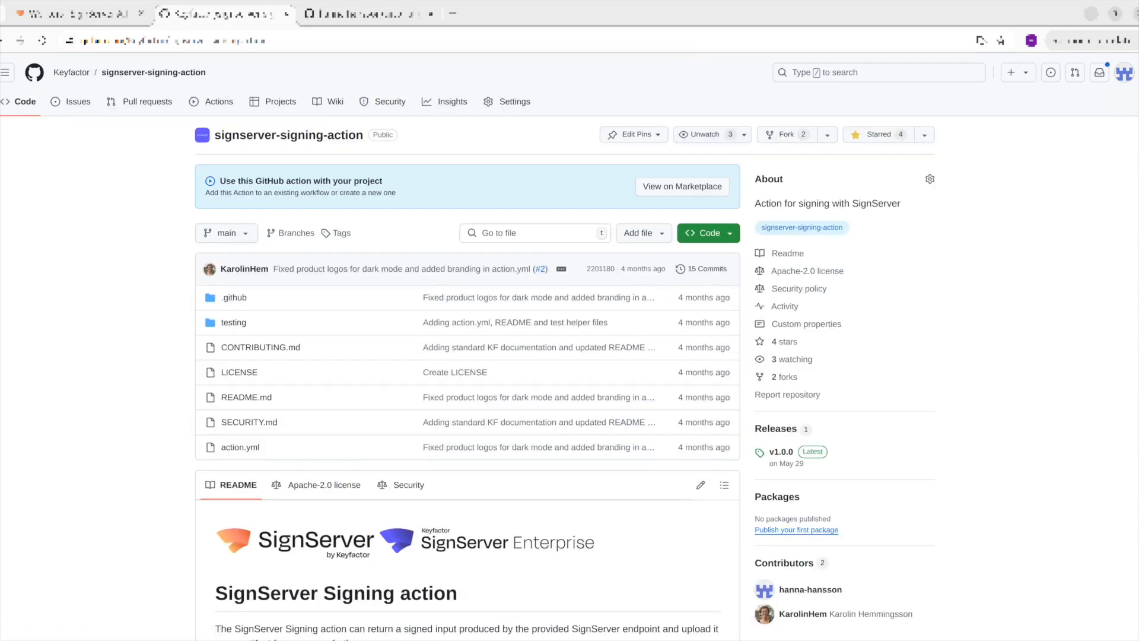
{"action": "scroll", "scroll_direction": "down", "scroll_amount": 3}
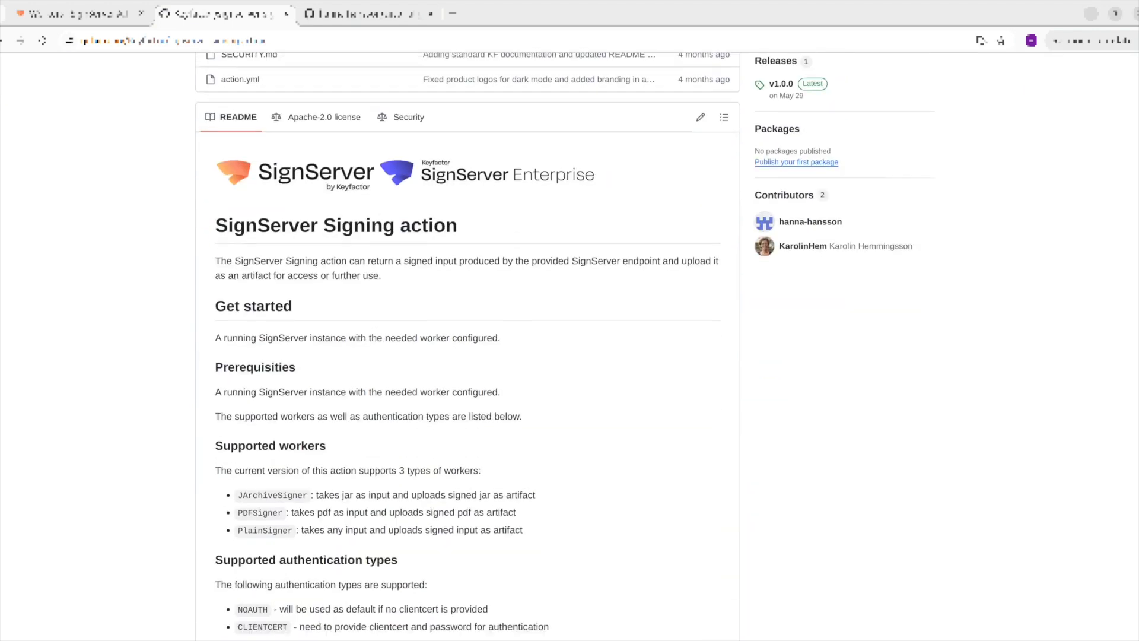
{"action": "scroll", "scroll_direction": "down", "scroll_amount": 3}
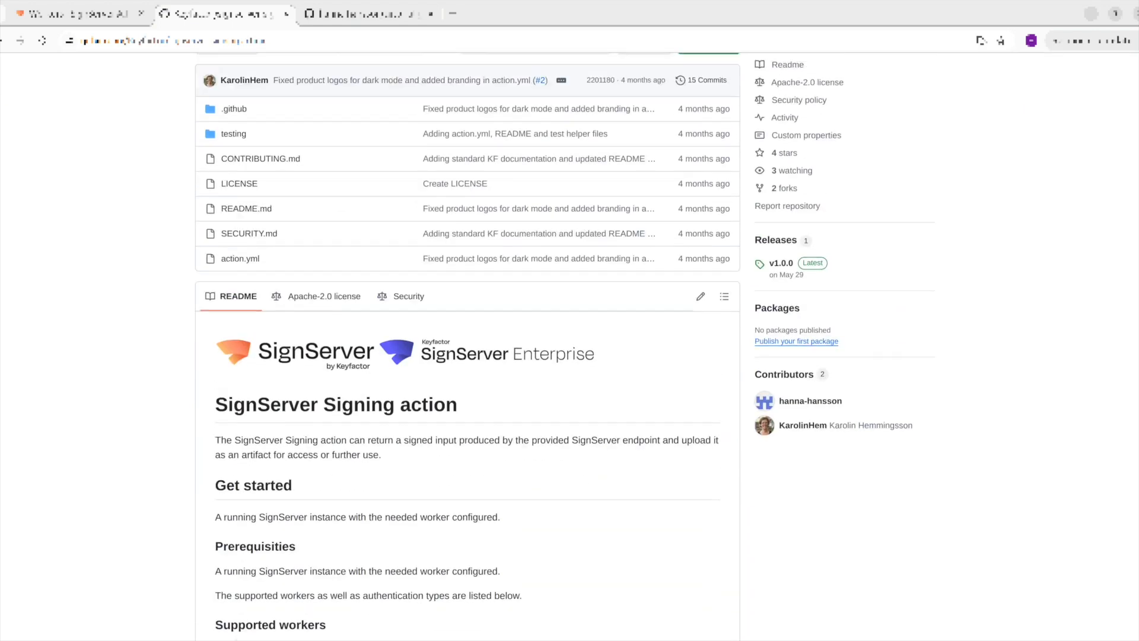
{"action": "scroll", "scroll_direction": "up", "scroll_amount": 3}
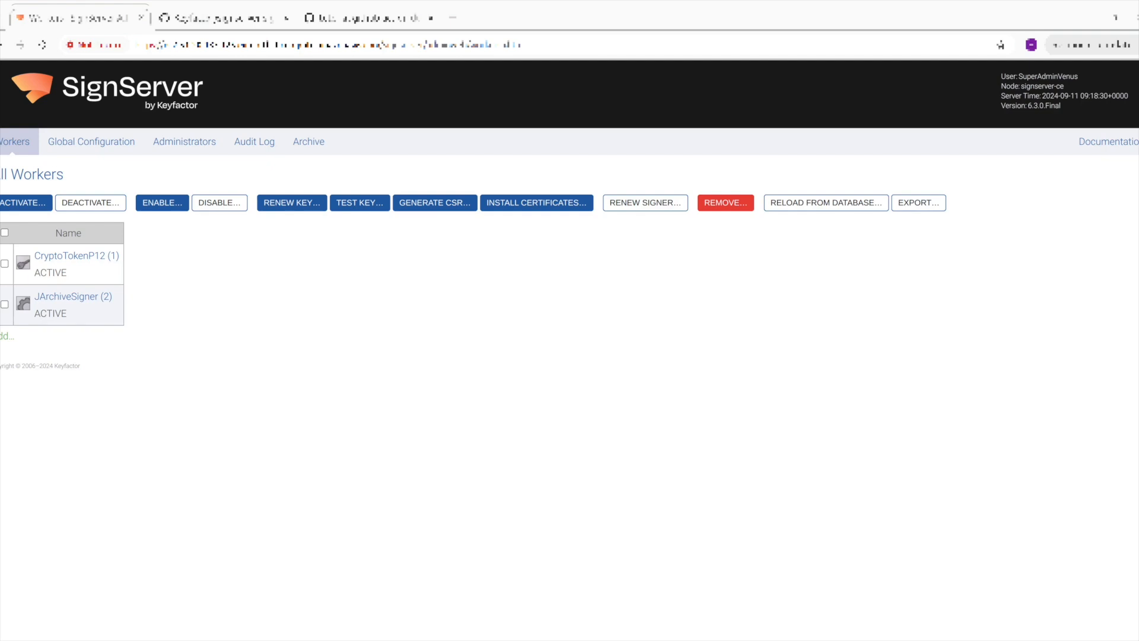
View the JArchiveSigner (2) worker's Configuration properties, then its Authorization settings
{"action": "left_click", "coordinate": [72, 297]}
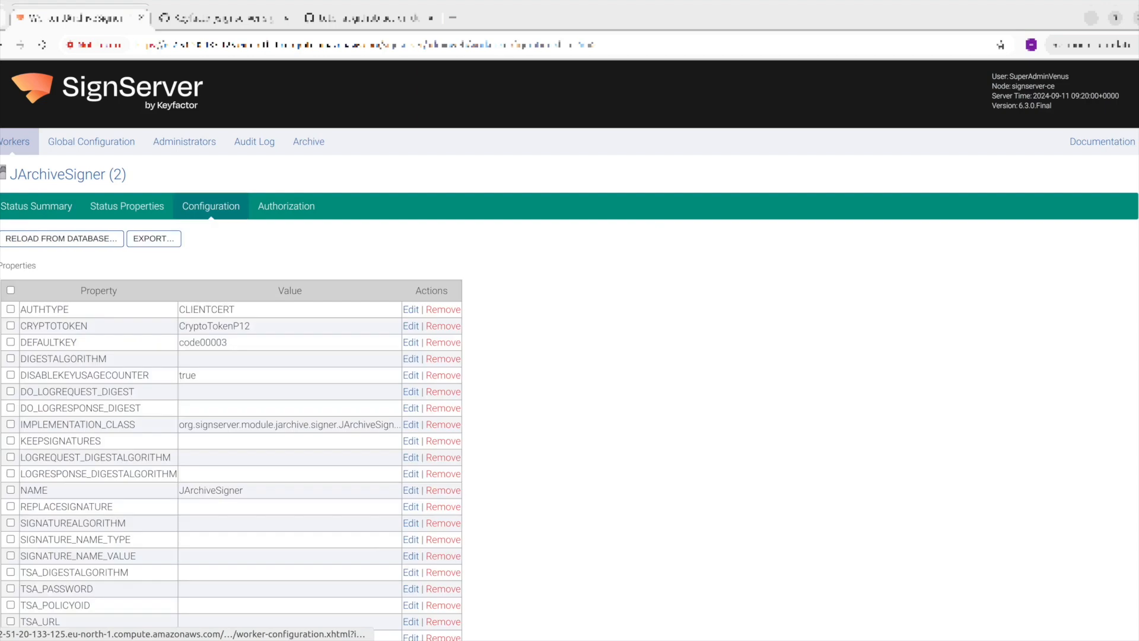
{"action": "scroll", "scroll_direction": "down", "scroll_amount": 3}
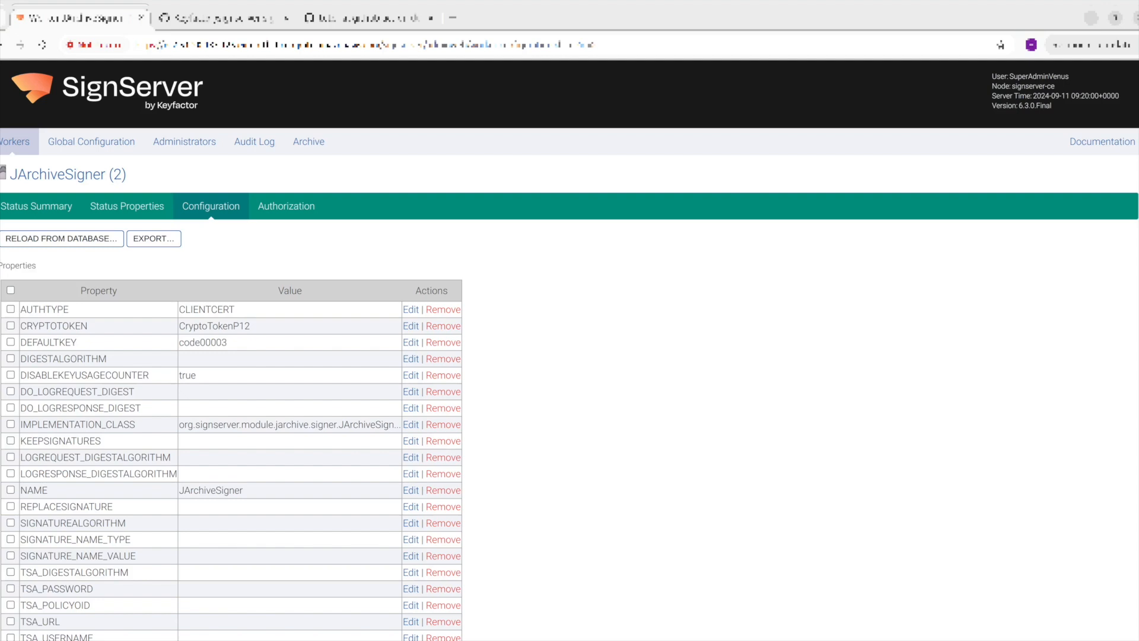
{"action": "left_click", "coordinate": [286, 205]}
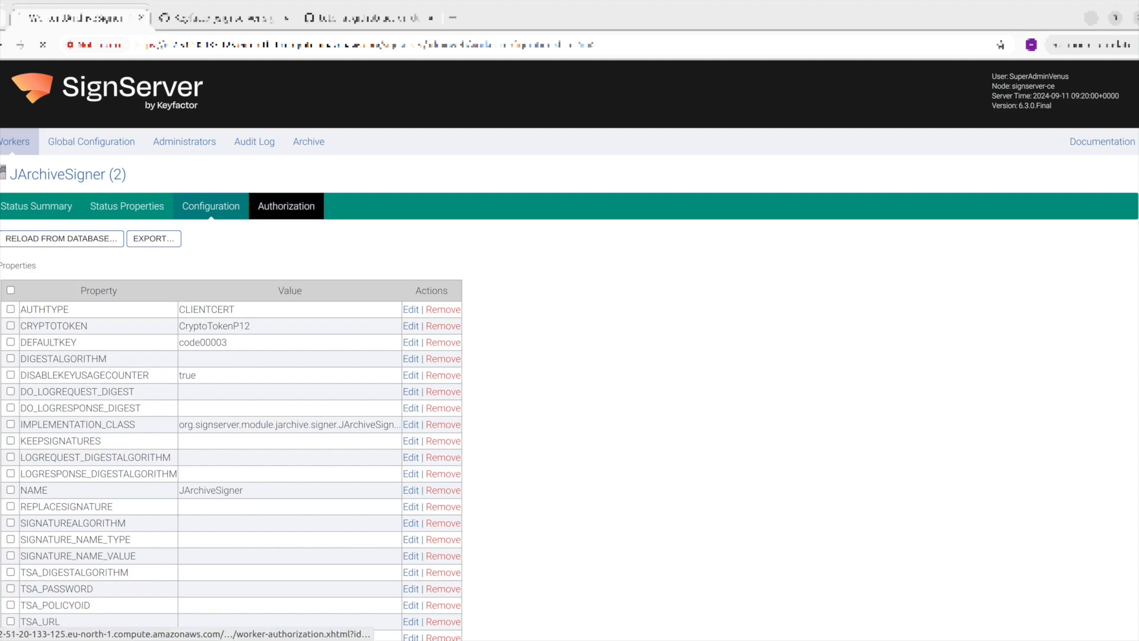
{"action": "left_click", "coordinate": [286, 205]}
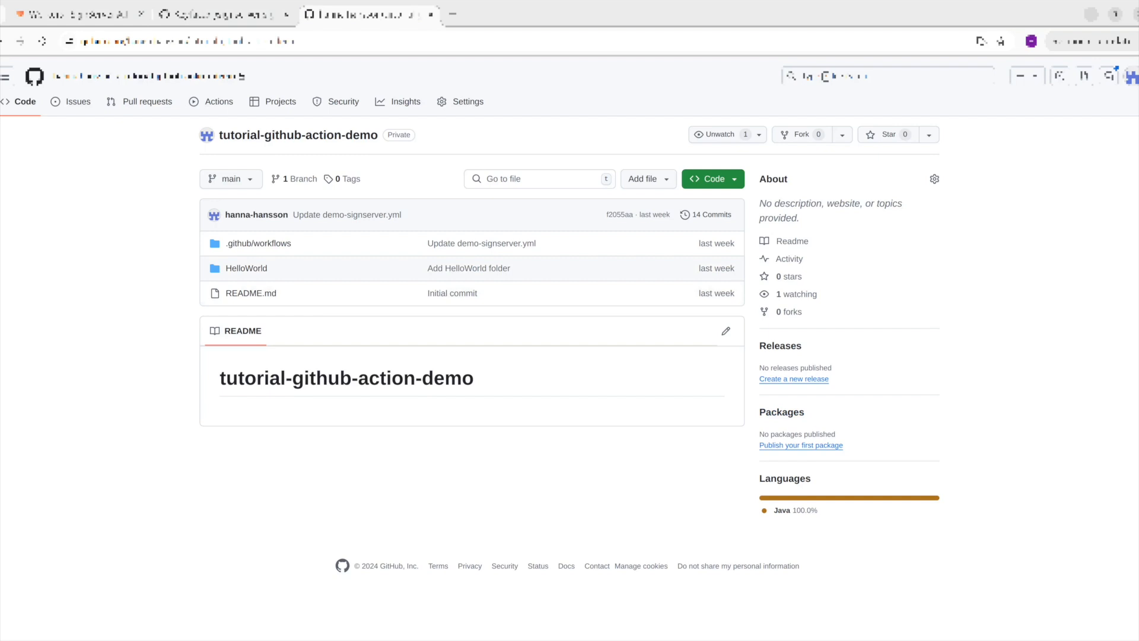
{"action": "mouse_move", "coordinate": [258, 244]}
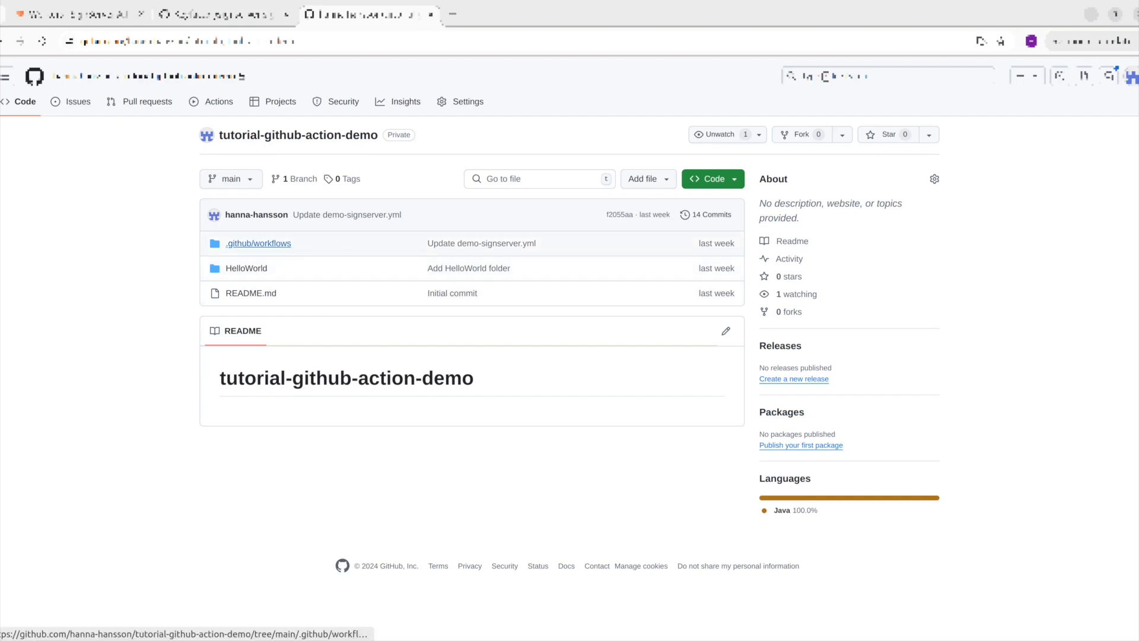
{"action": "left_click", "coordinate": [258, 244]}
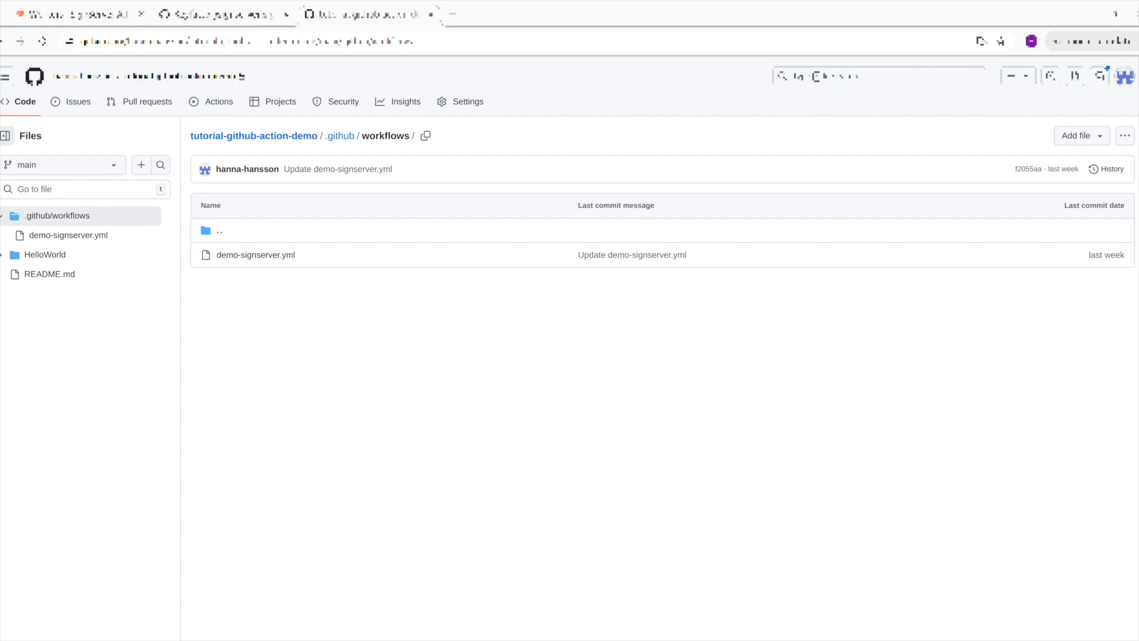
{"action": "left_click", "coordinate": [254, 135]}
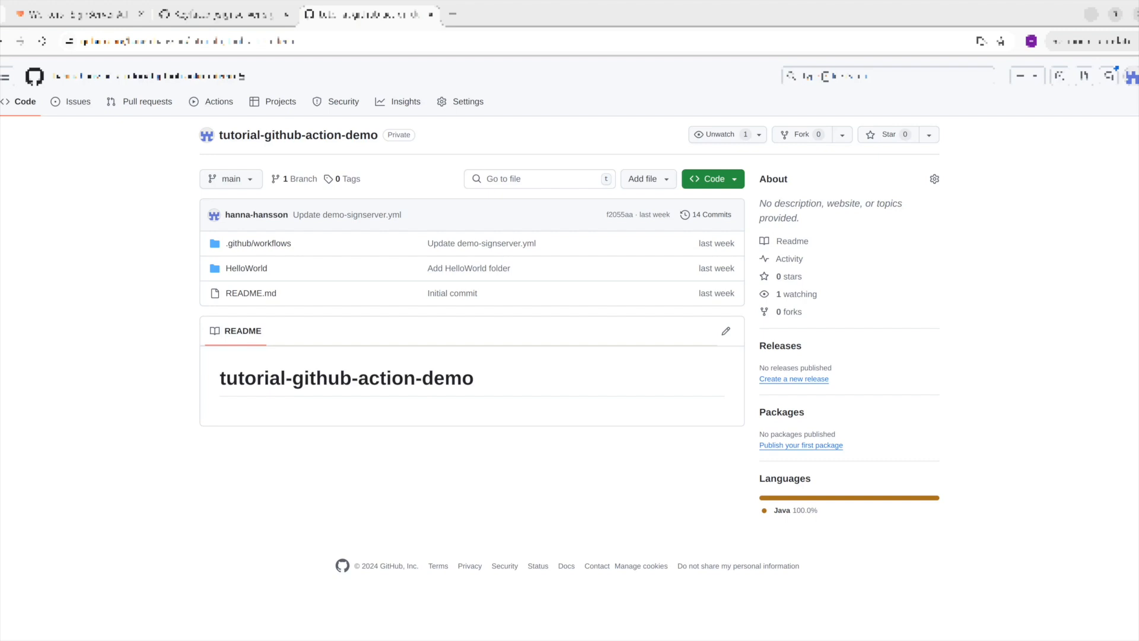
{"action": "mouse_move", "coordinate": [468, 100]}
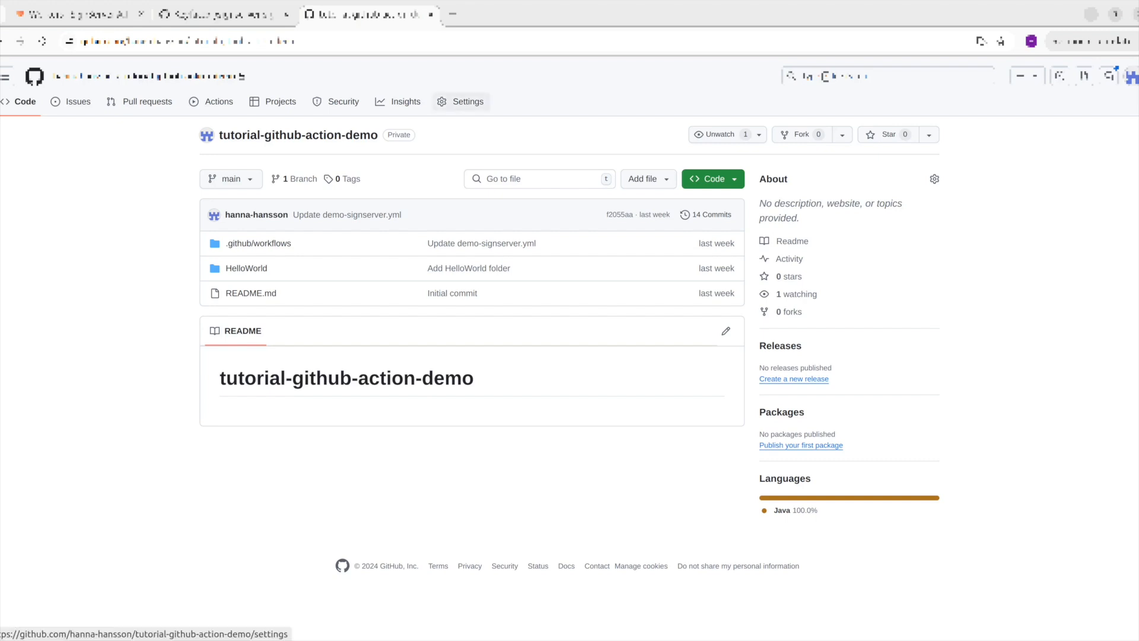
Navigate repository Settings to the Actions page under Secrets and variables
{"action": "left_click", "coordinate": [468, 101]}
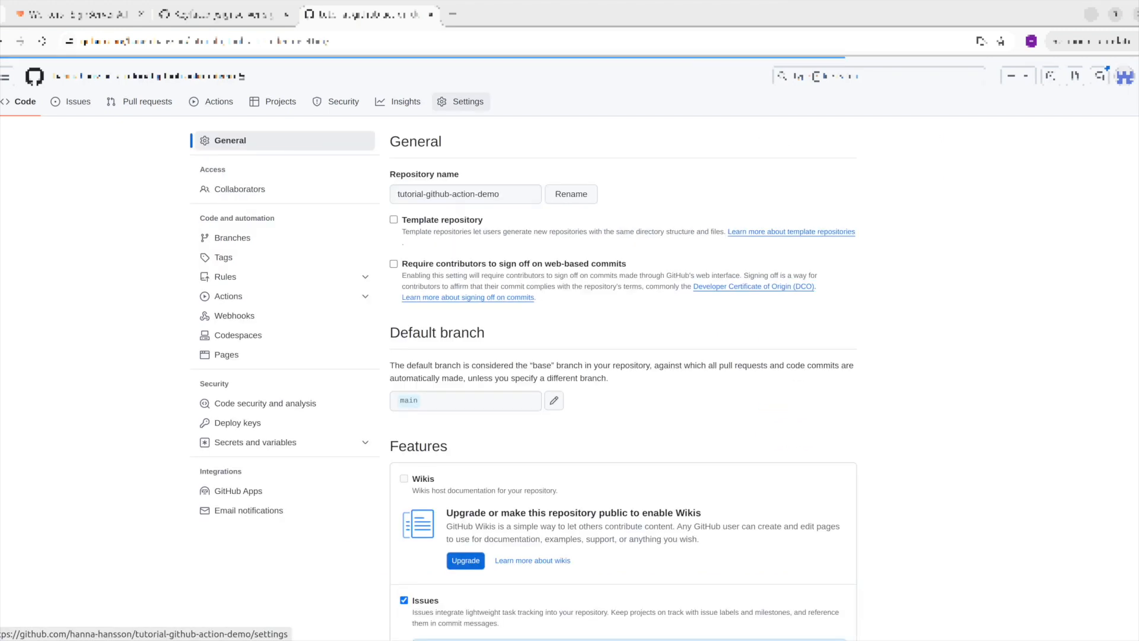
{"action": "left_click", "coordinate": [265, 404]}
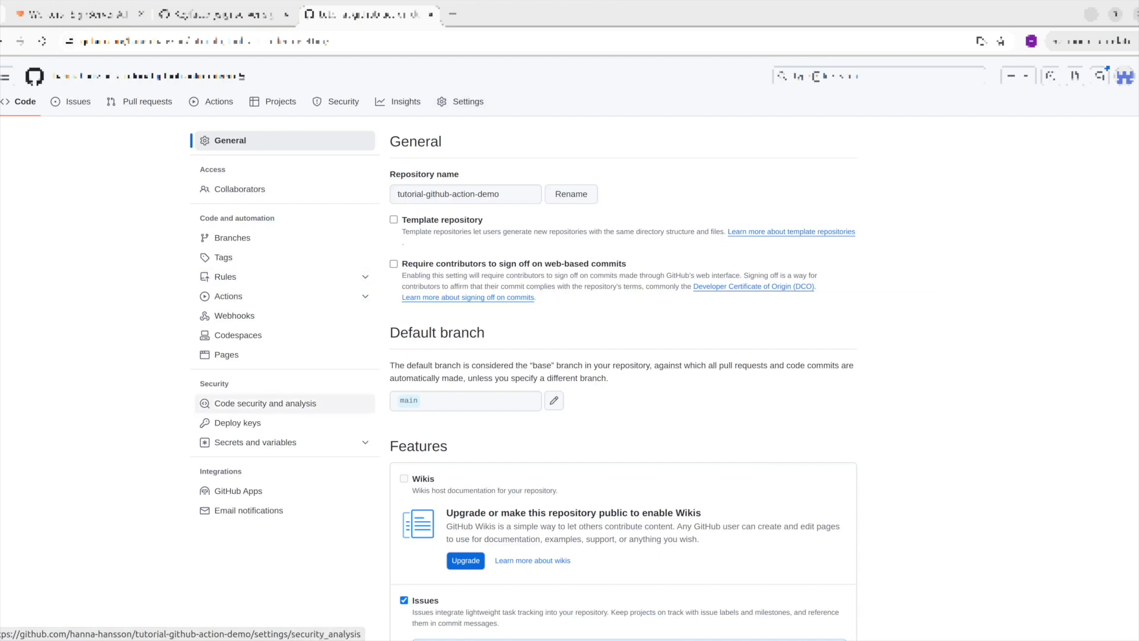
{"action": "left_click", "coordinate": [255, 441]}
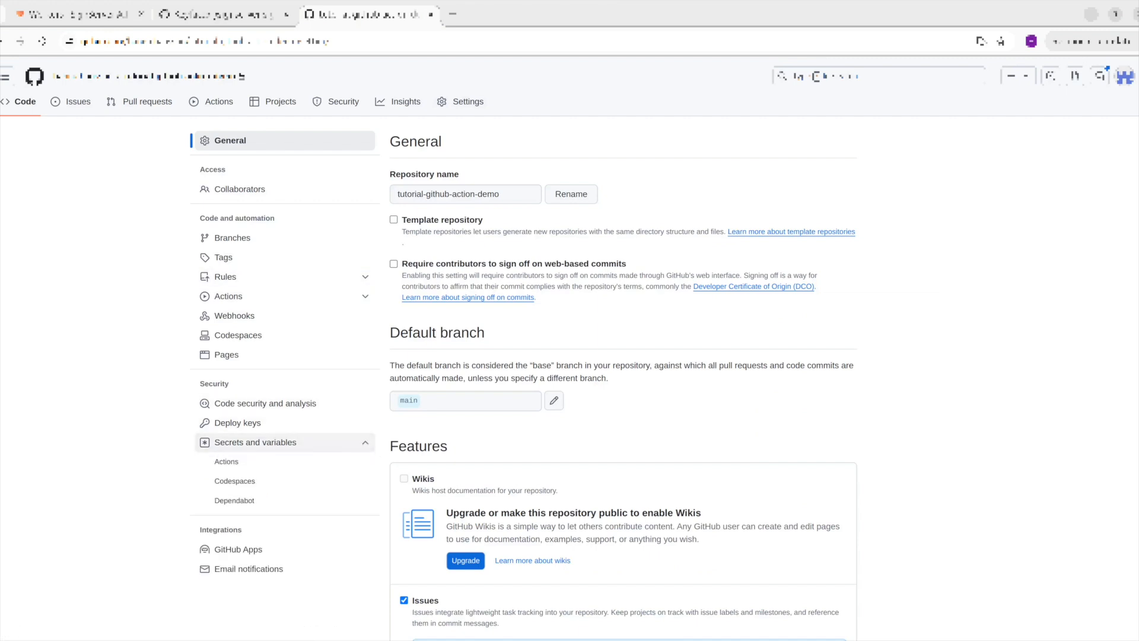
{"action": "mouse_move", "coordinate": [225, 461]}
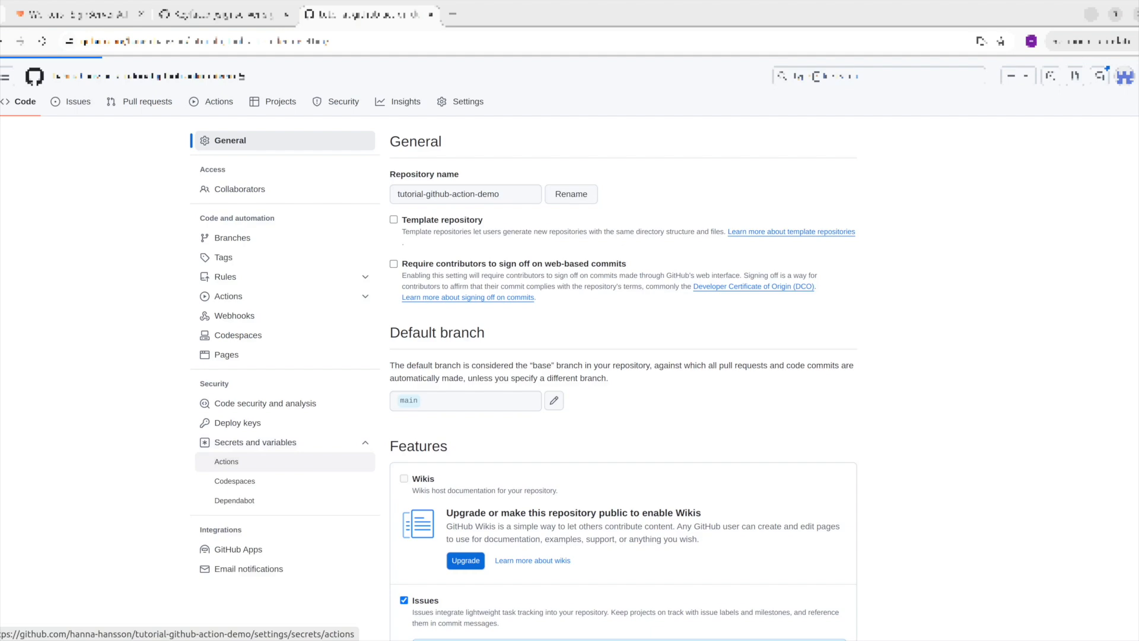
{"action": "left_click", "coordinate": [225, 461]}
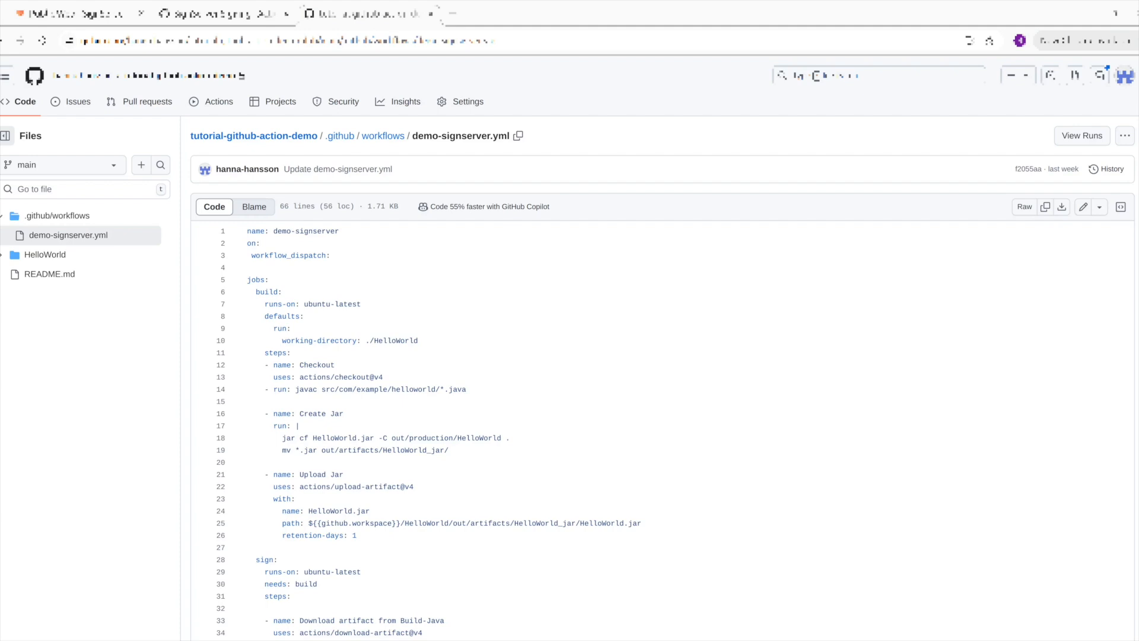
{"action": "scroll", "scroll_direction": "down", "scroll_amount": 3}
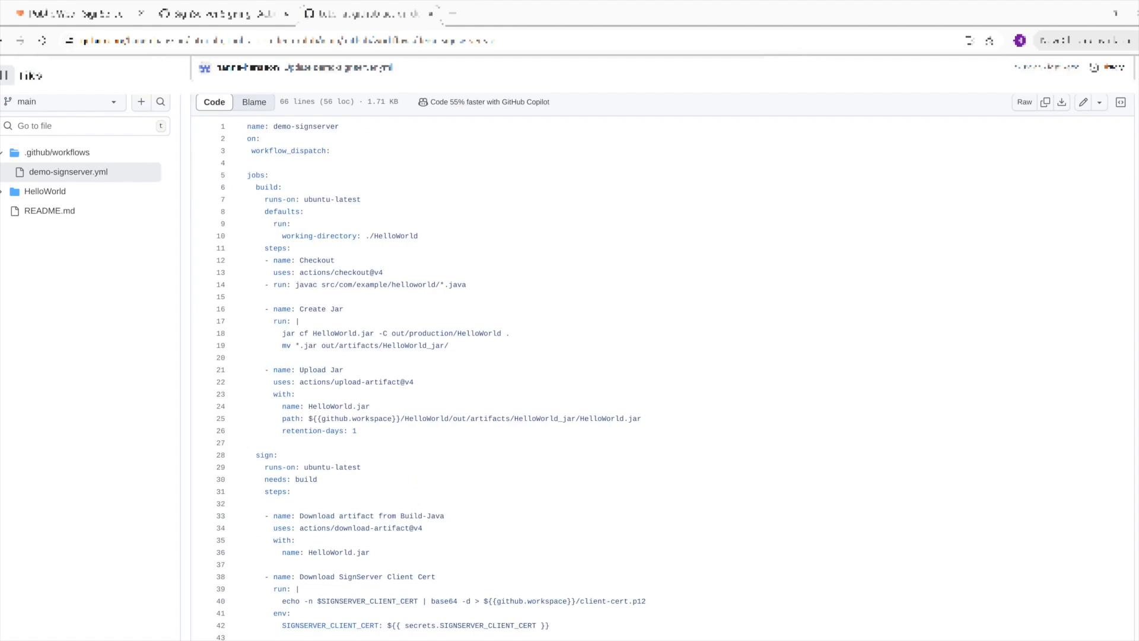
{"action": "scroll", "scroll_direction": "down", "scroll_amount": 3}
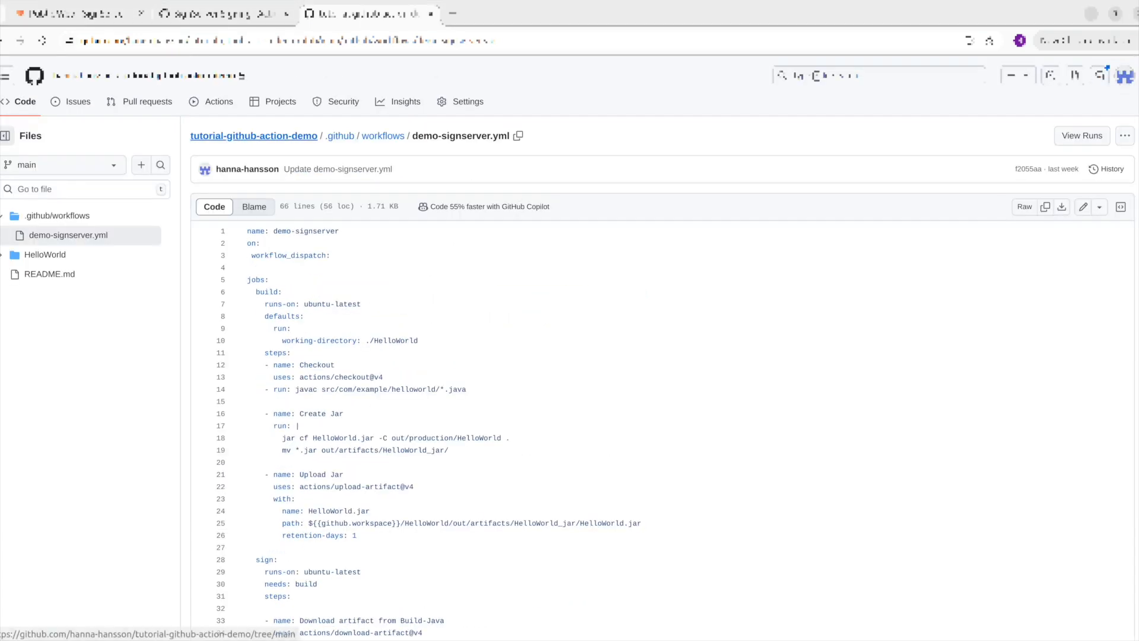
Run the demo-signserver workflow manually on branch main and view the new run #14
{"action": "left_click", "coordinate": [218, 101]}
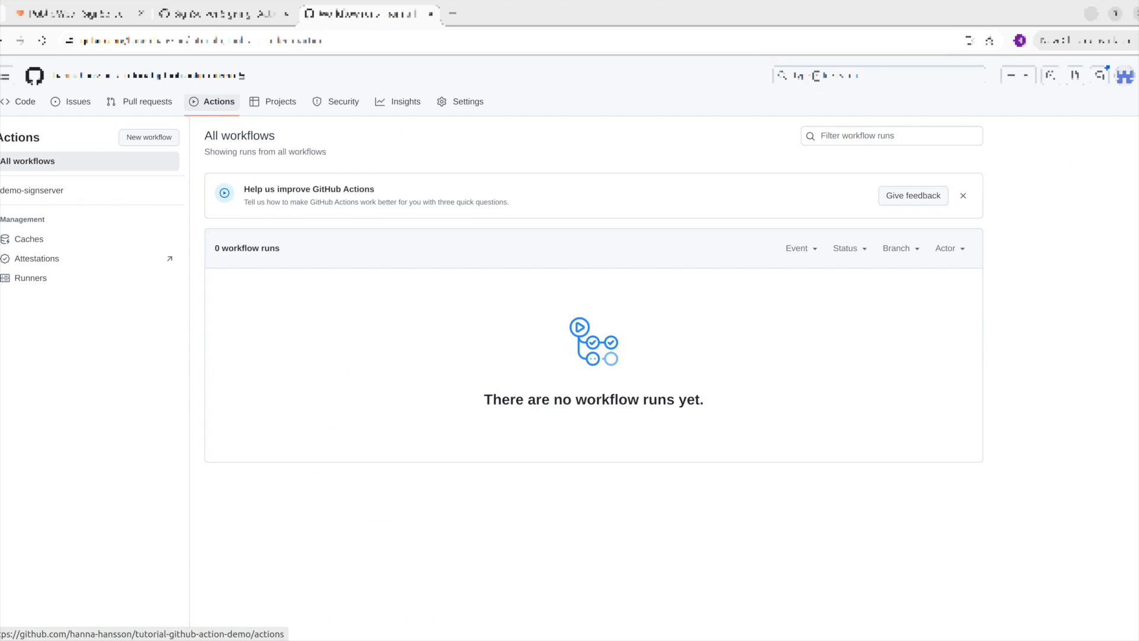
{"action": "mouse_move", "coordinate": [31, 190]}
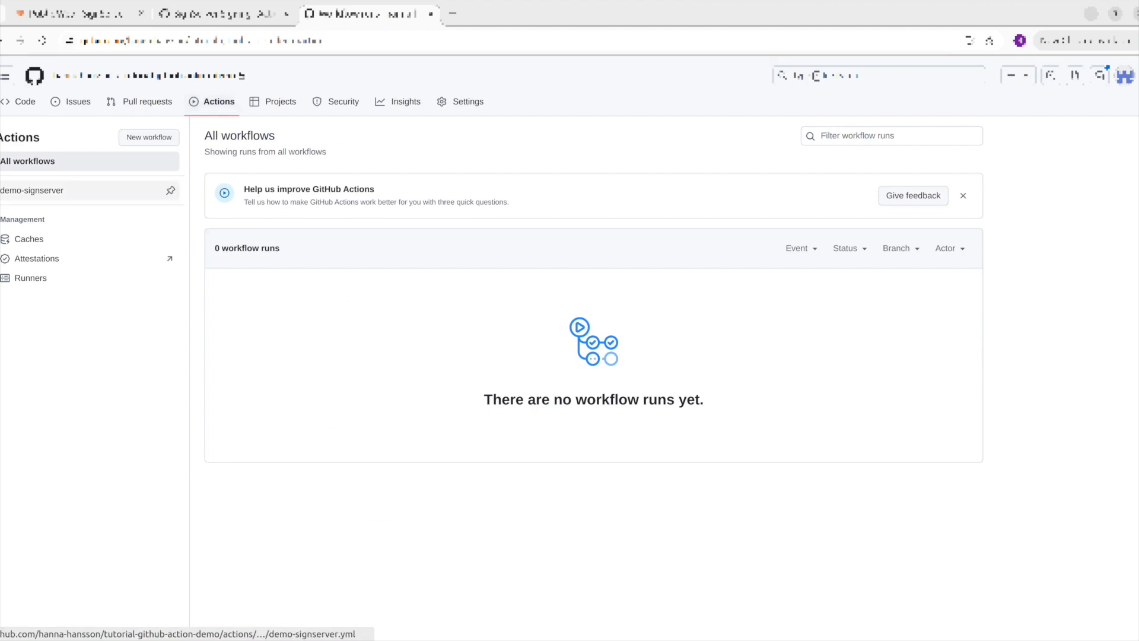
{"action": "left_click", "coordinate": [32, 190]}
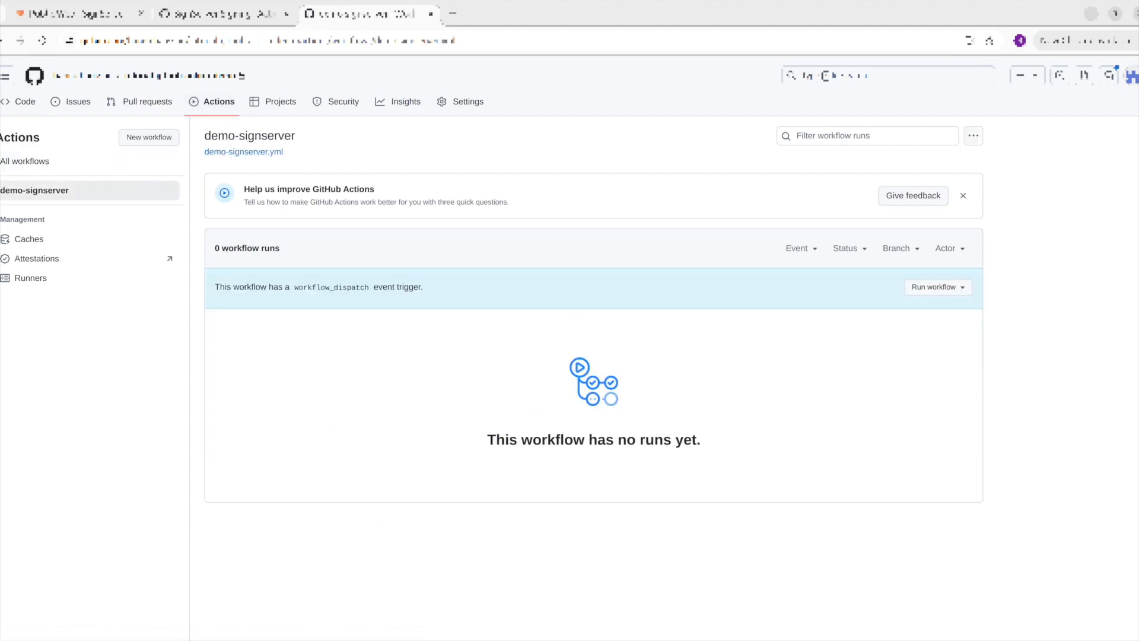
{"action": "left_click", "coordinate": [937, 287]}
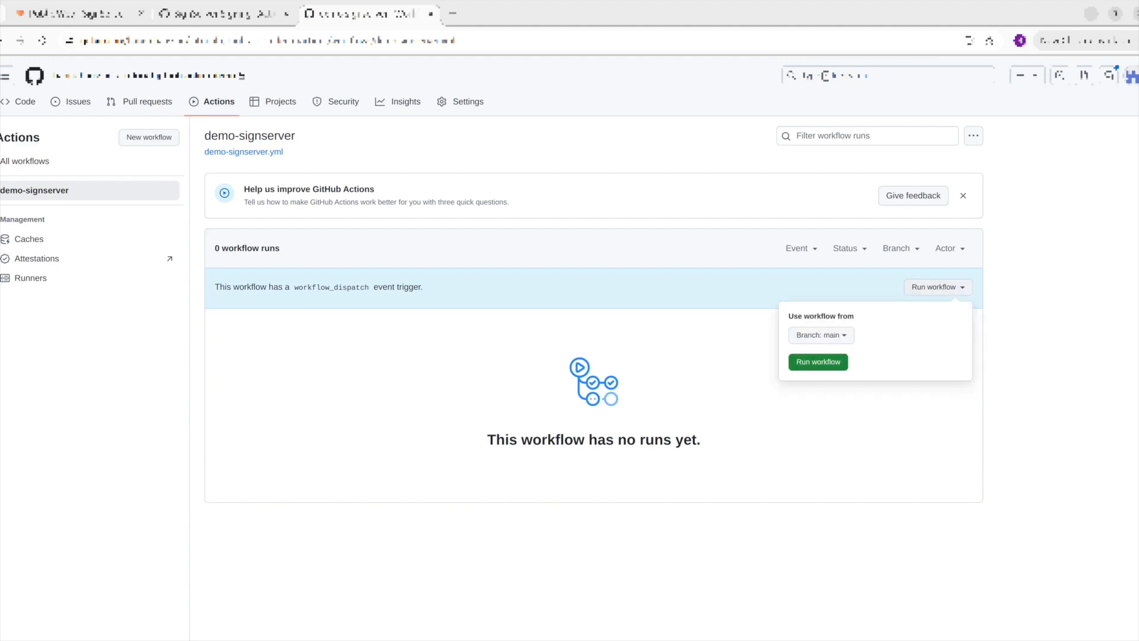
{"action": "left_click", "coordinate": [818, 362]}
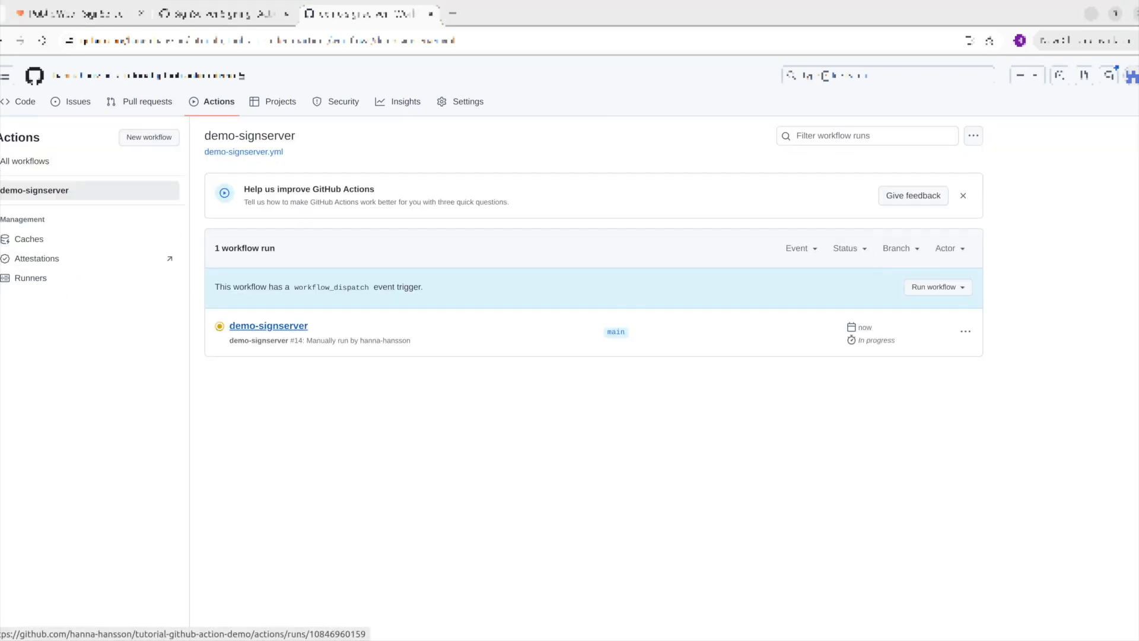
{"action": "left_click", "coordinate": [268, 325]}
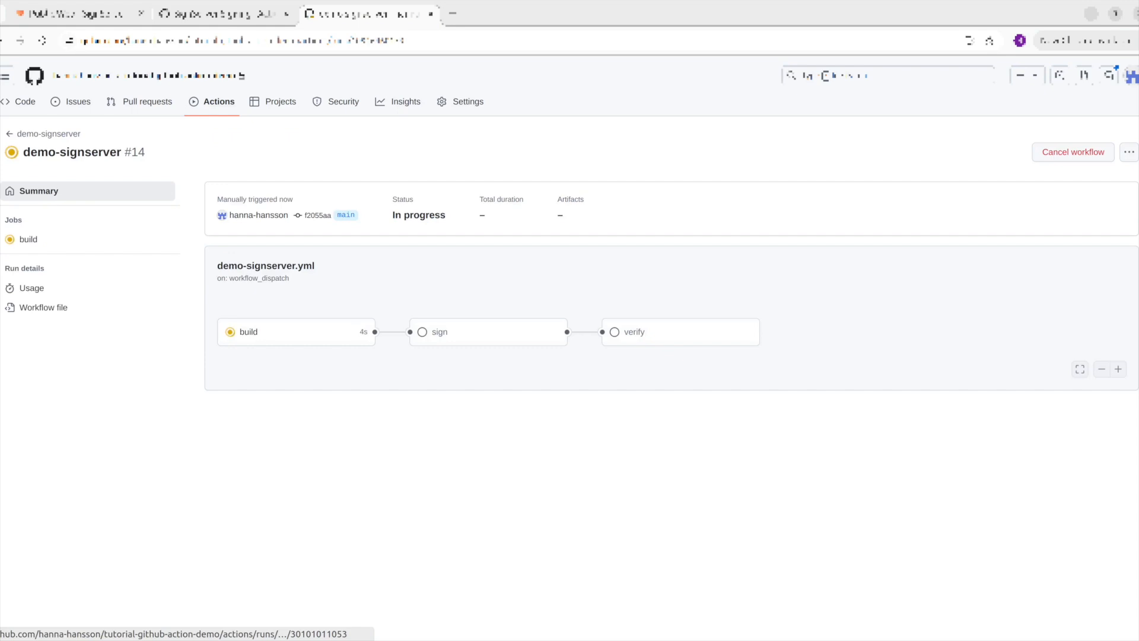